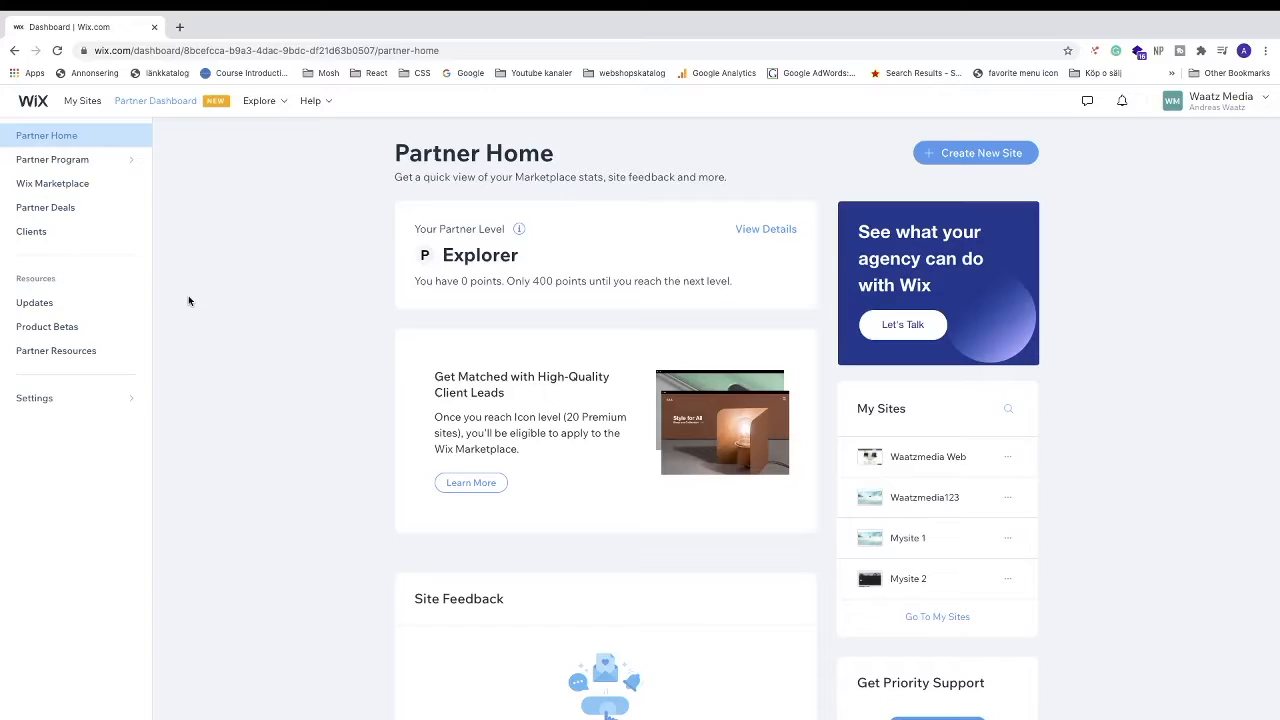
mouse_move(196, 307)
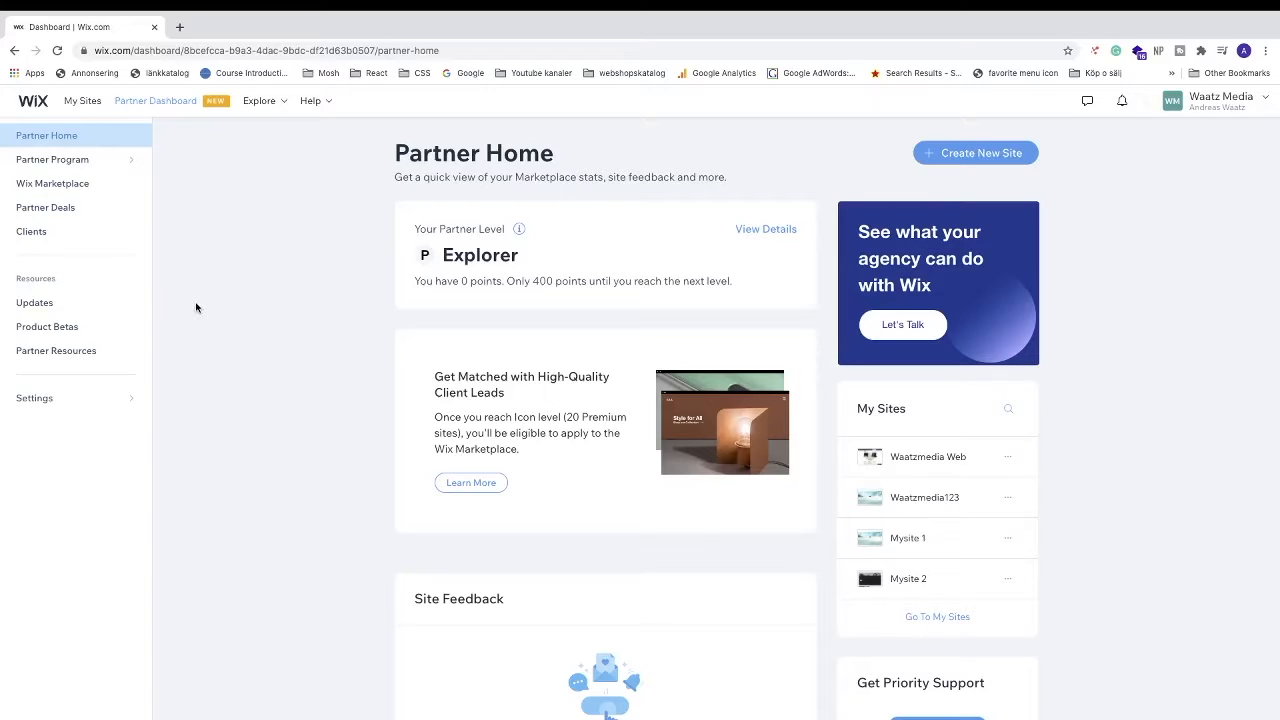
mouse_move(296, 464)
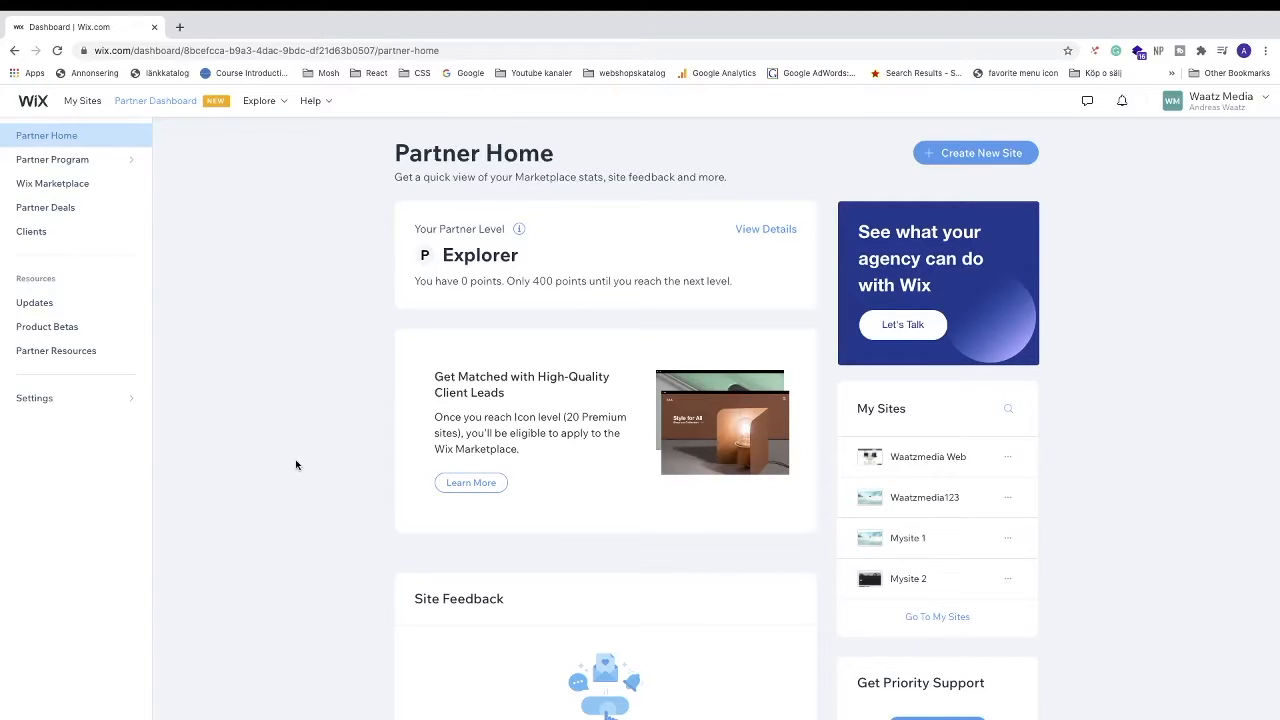
mouse_move(82, 104)
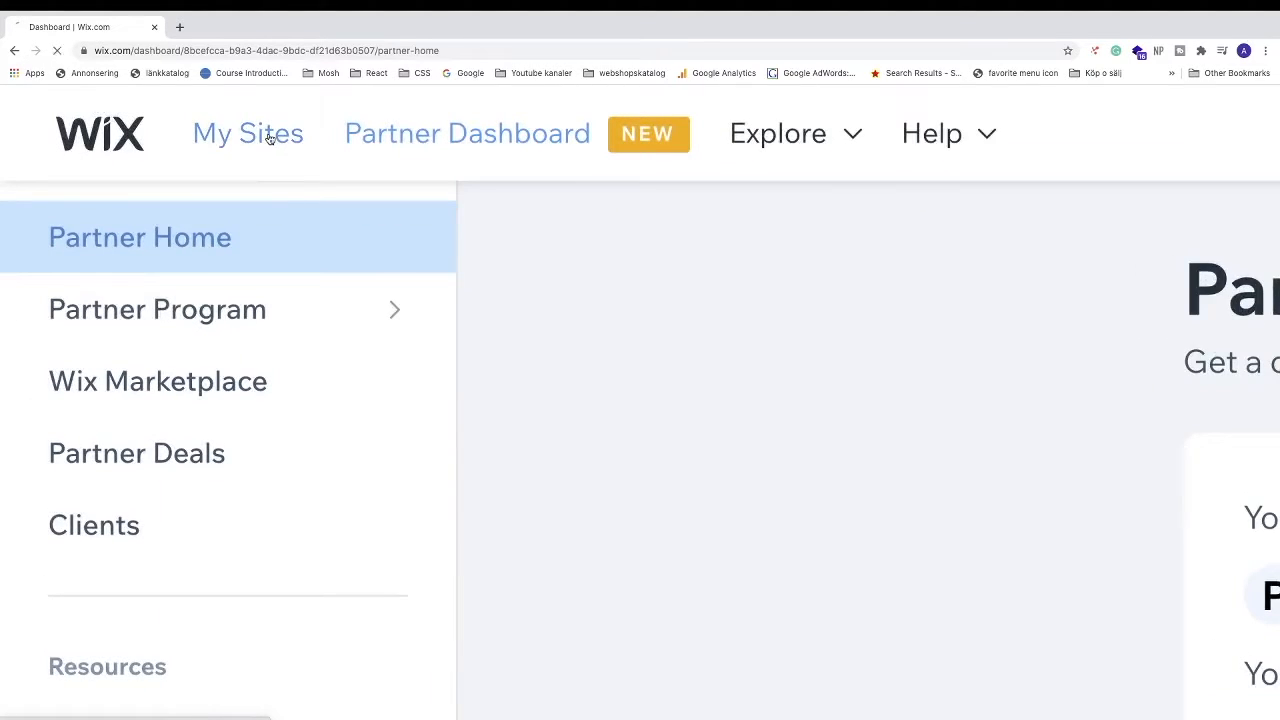
Select the Waatzmedia Web site from My Sites
left_click(247, 133)
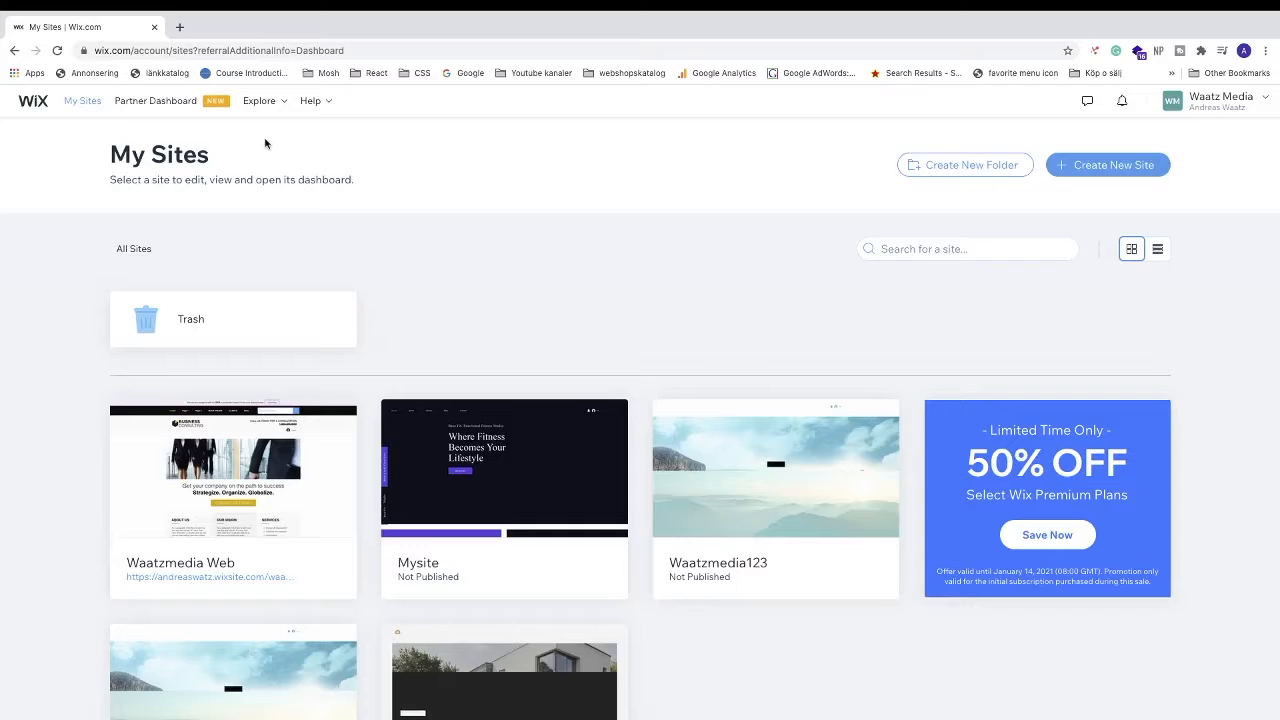
mouse_move(295, 422)
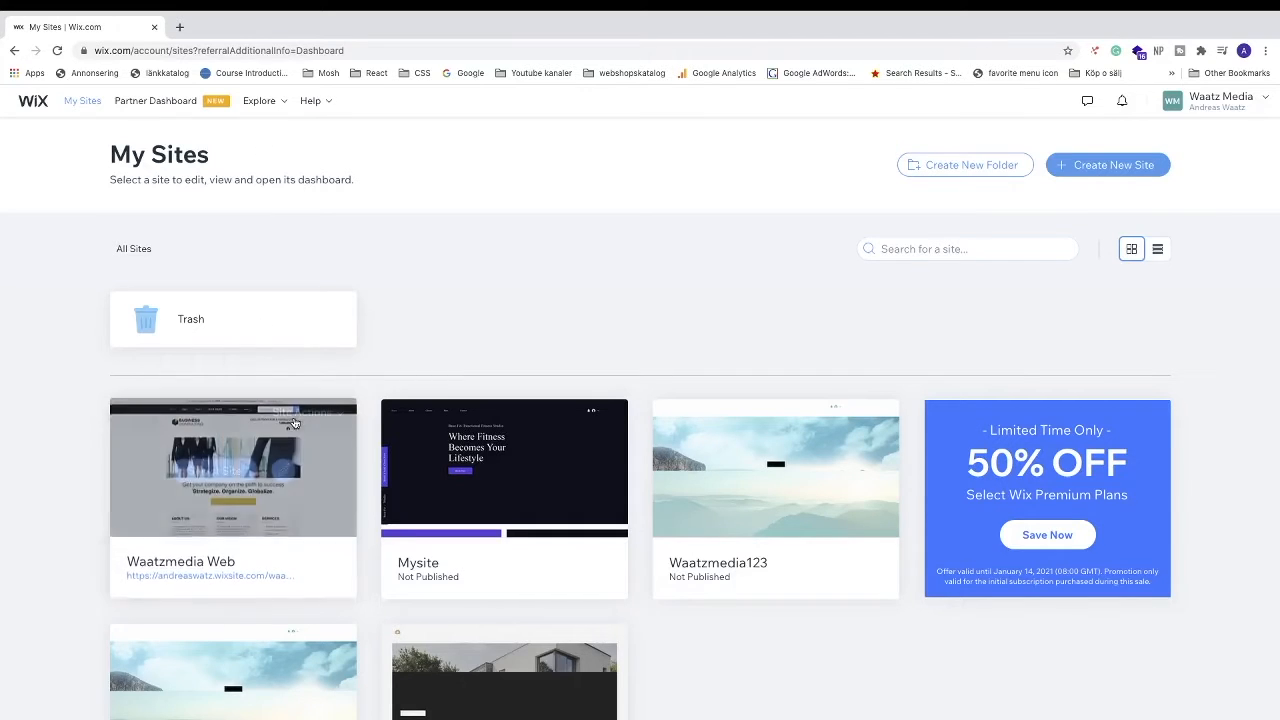
mouse_move(233, 465)
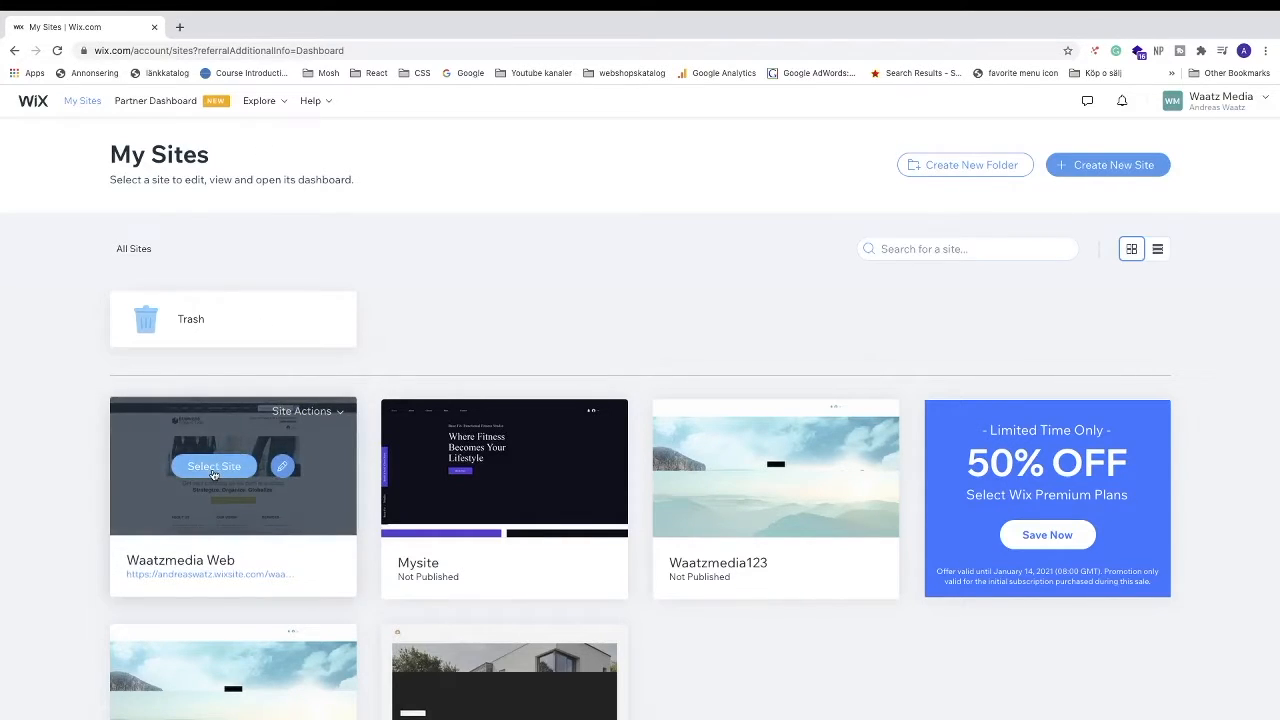
left_click(214, 466)
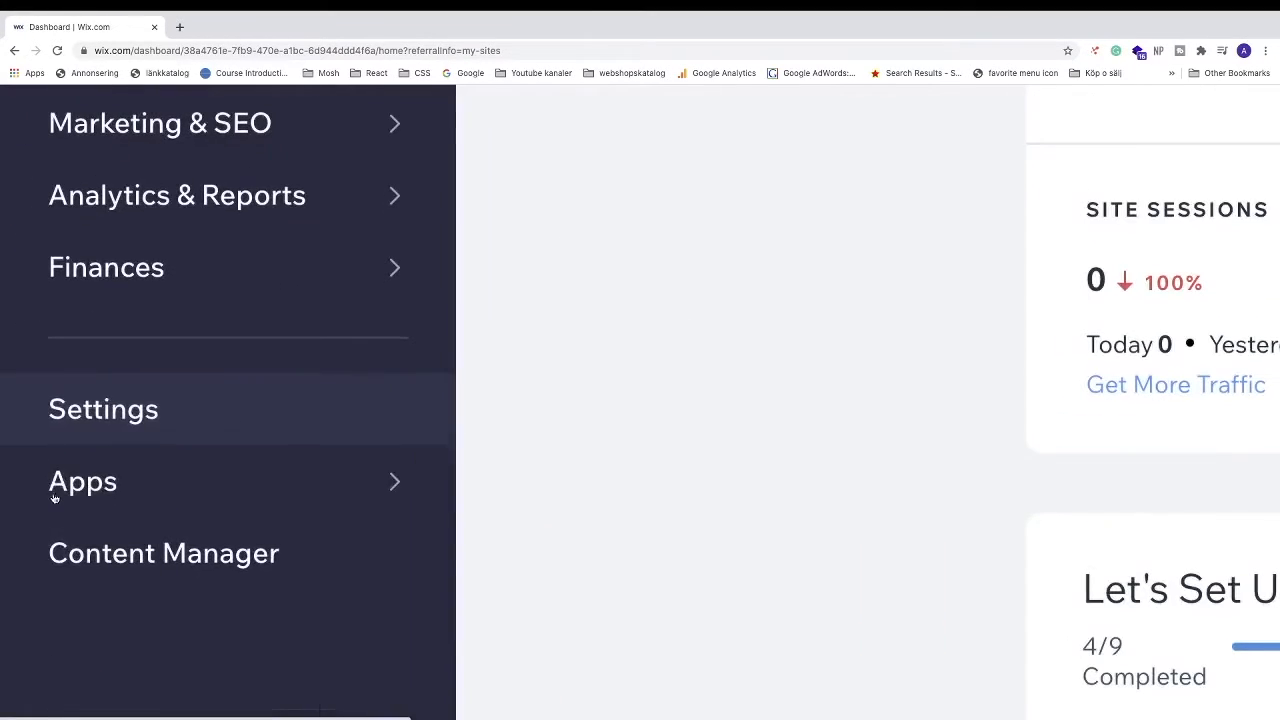
Go to Settings in the Waatzmedia Web dashboard sidebar
left_click(103, 408)
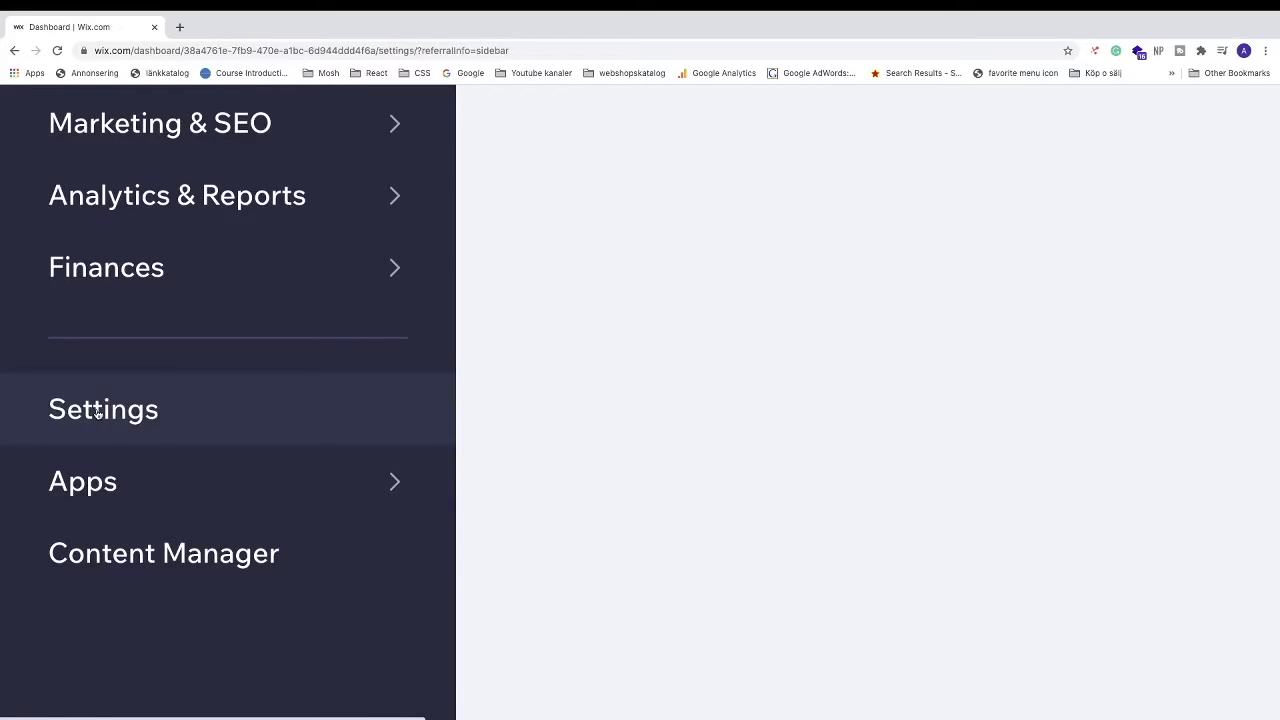
left_click(103, 408)
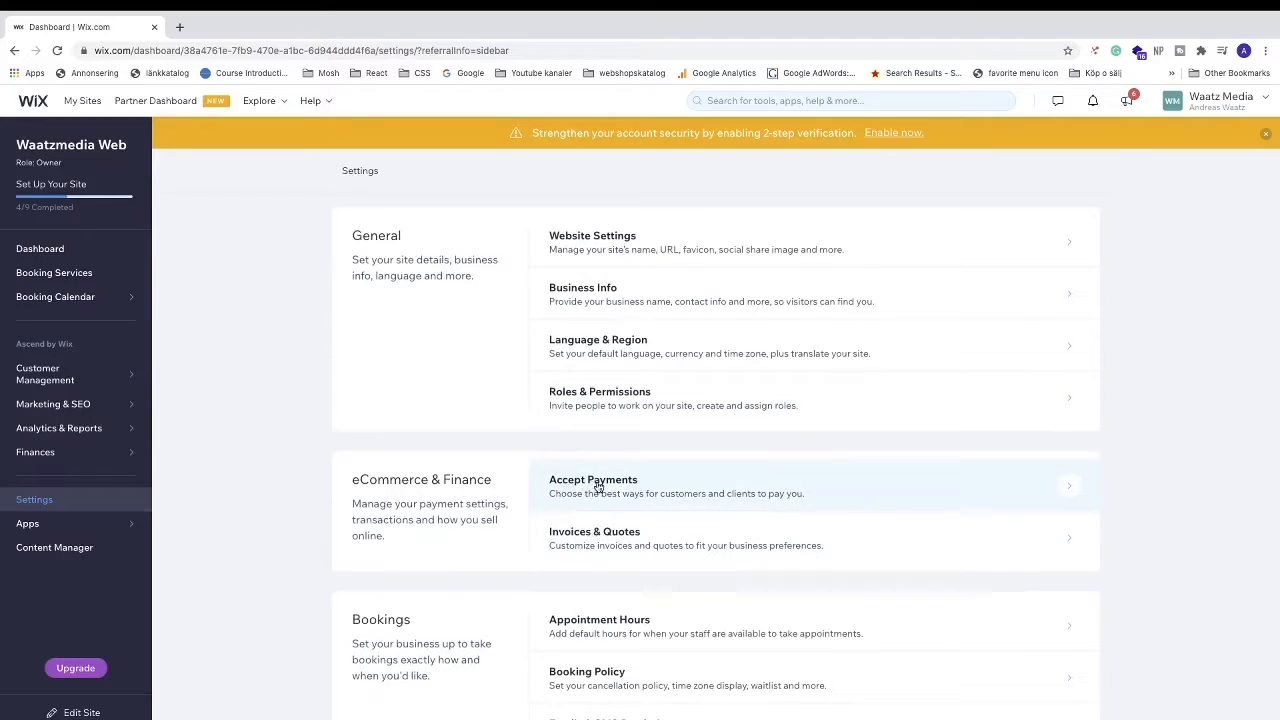
Under Accept Payments, keep only PayPal selected and connect it
left_click(593, 485)
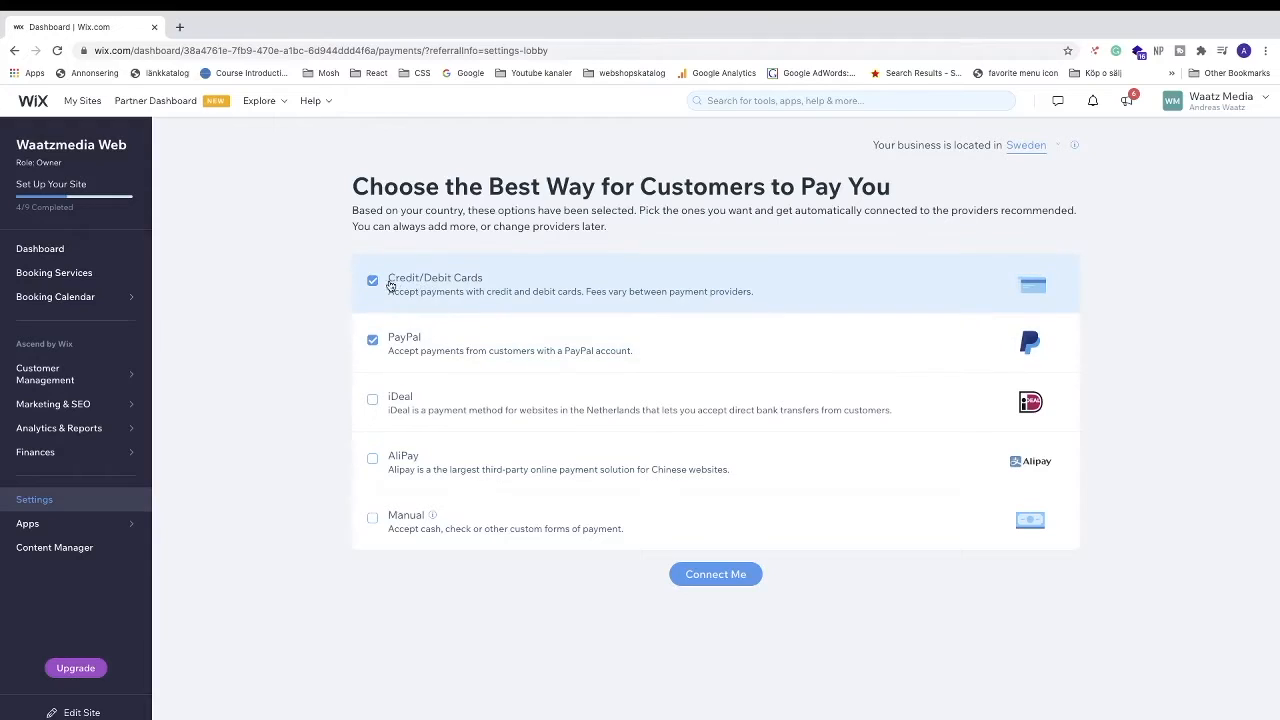
mouse_move(405, 340)
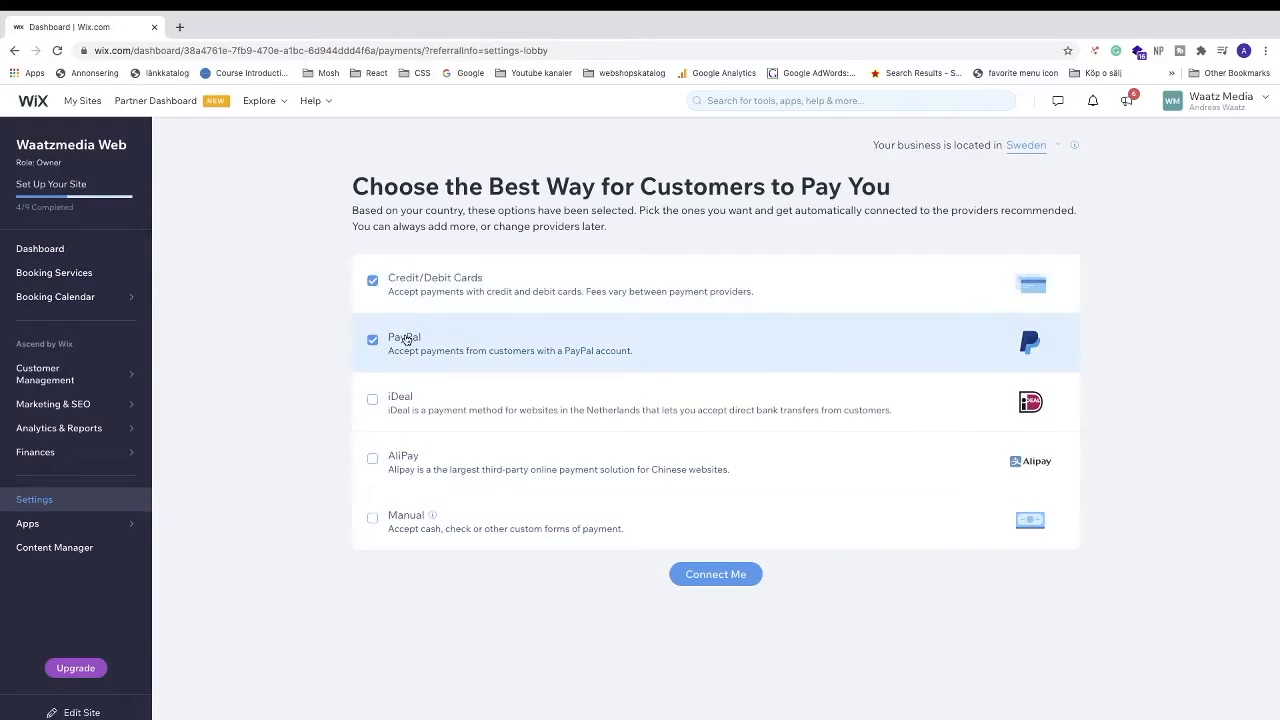
left_click(372, 280)
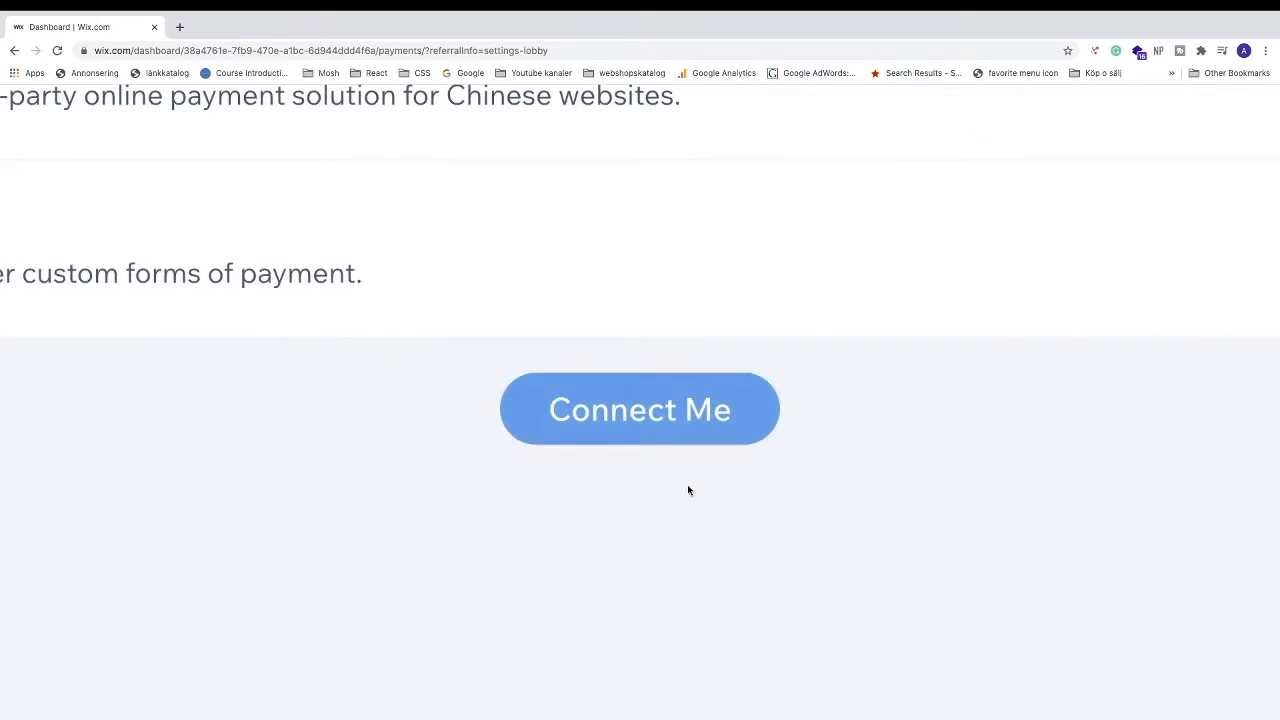
left_click(639, 408)
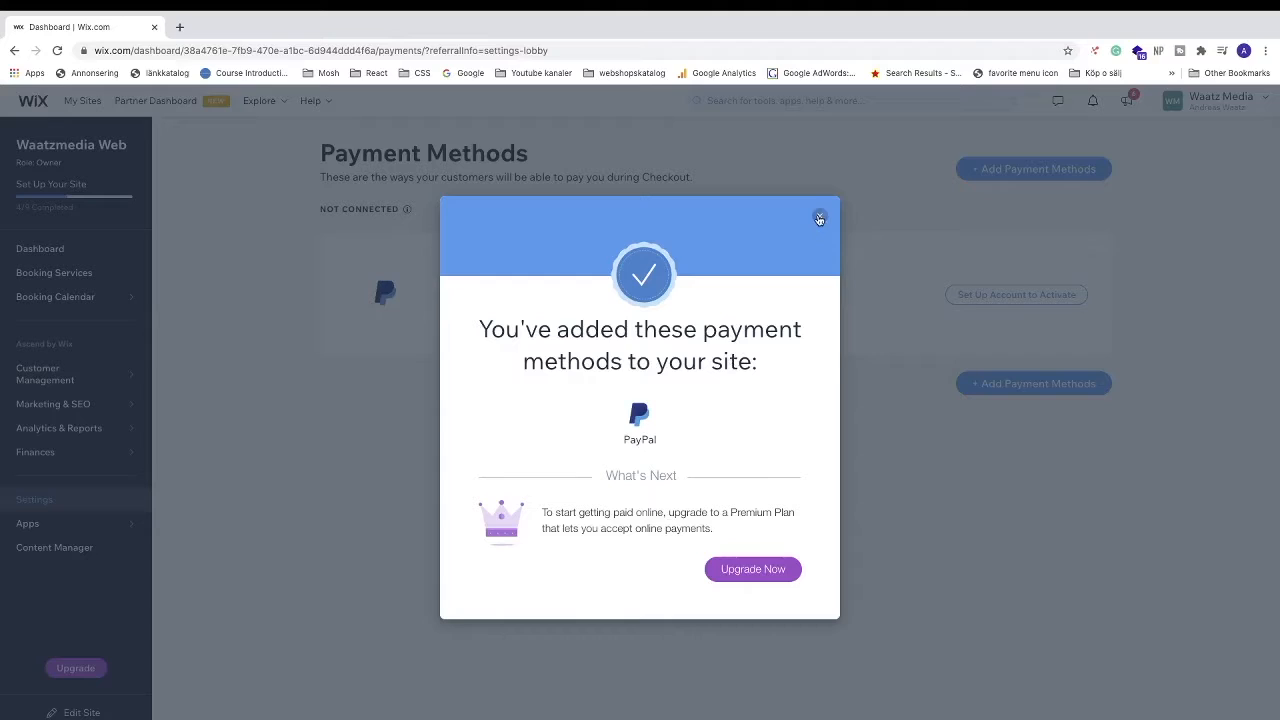
Dismiss the confirmation and choose to connect an existing PayPal account
left_click(819, 219)
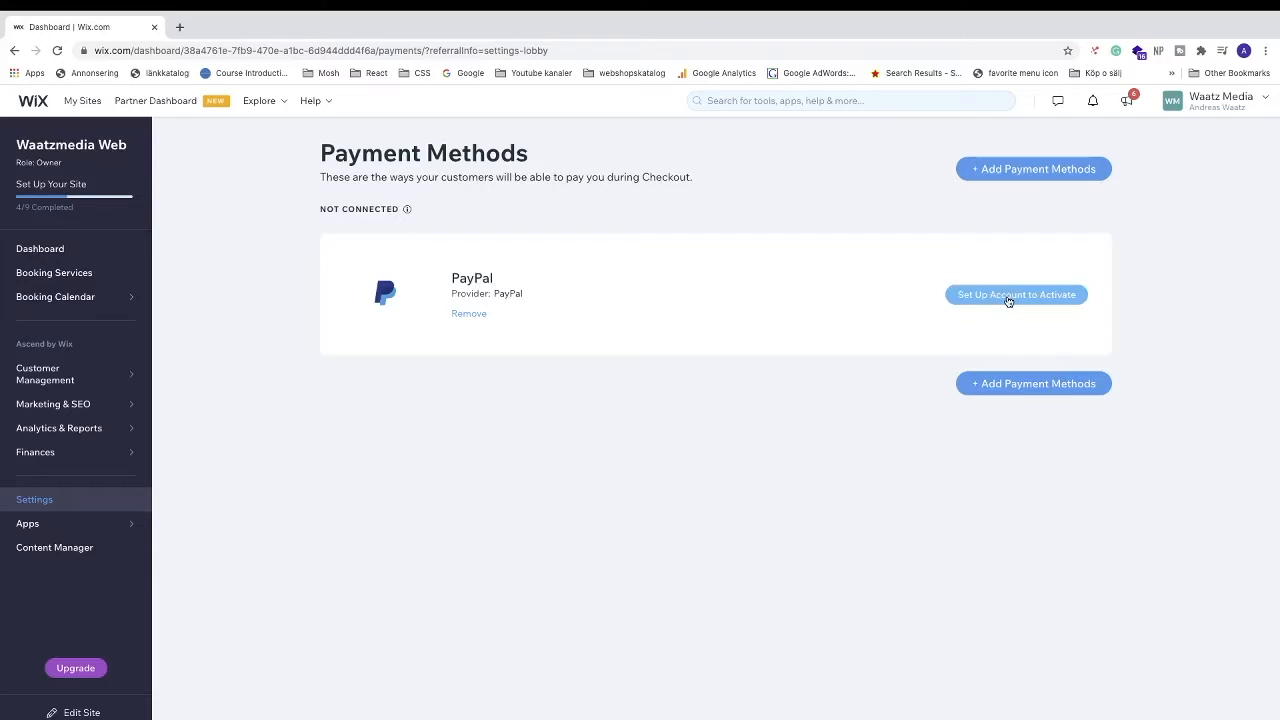
left_click(1016, 294)
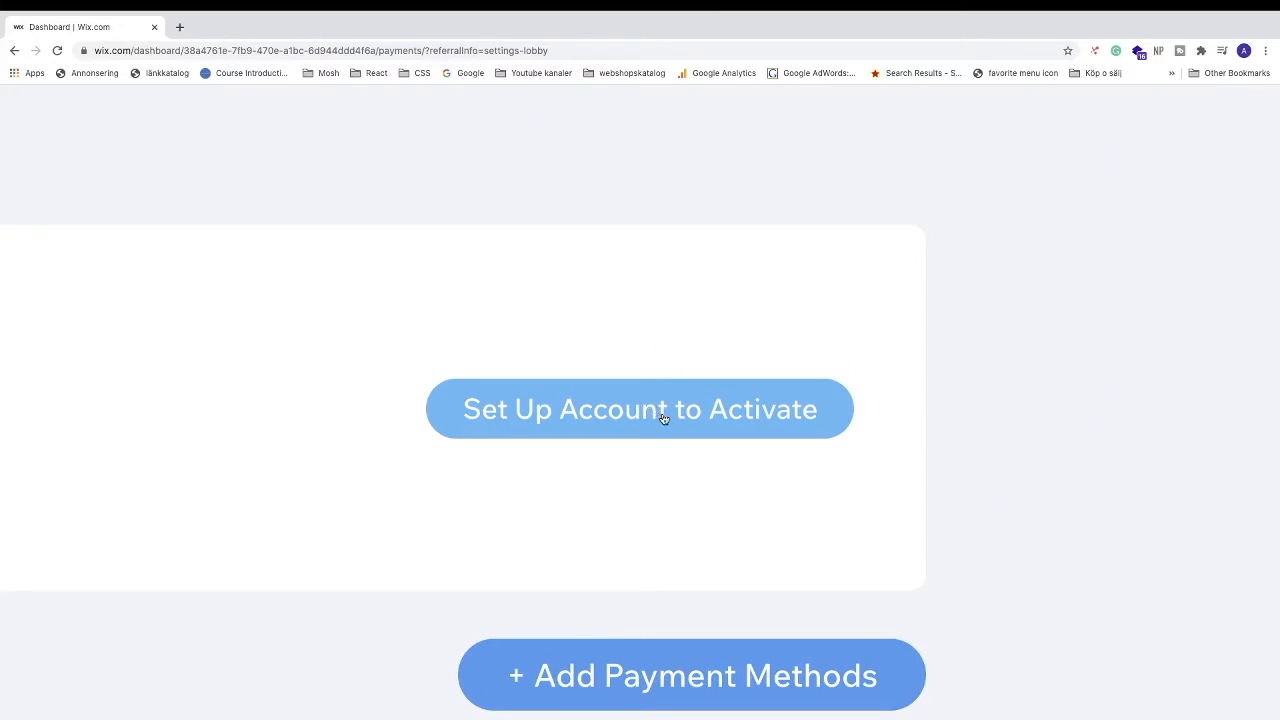
left_click(639, 408)
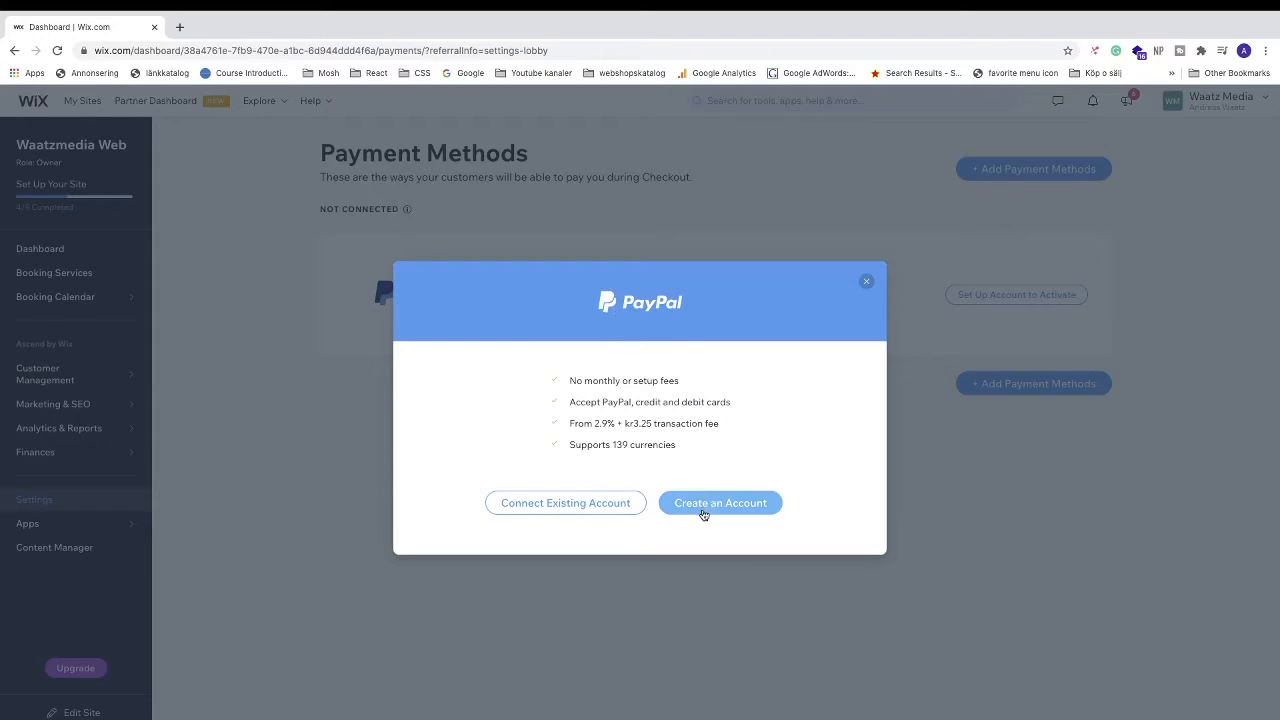
mouse_move(554, 476)
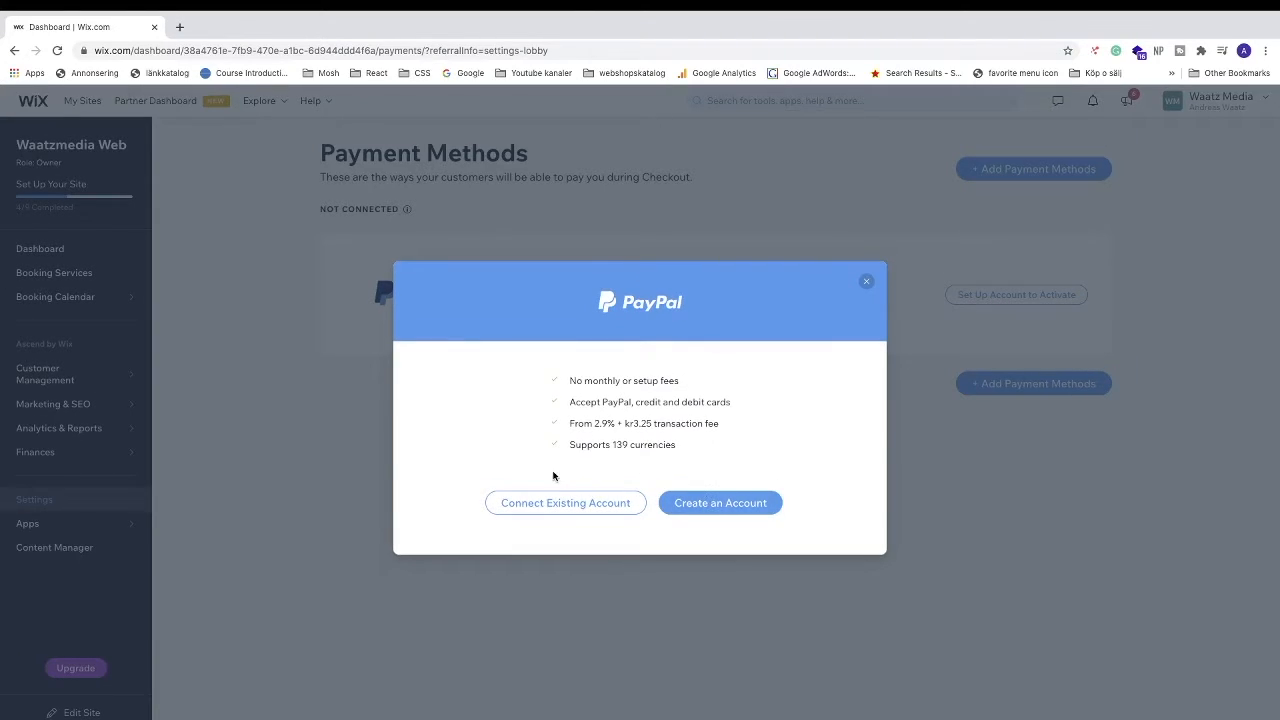
mouse_move(565, 502)
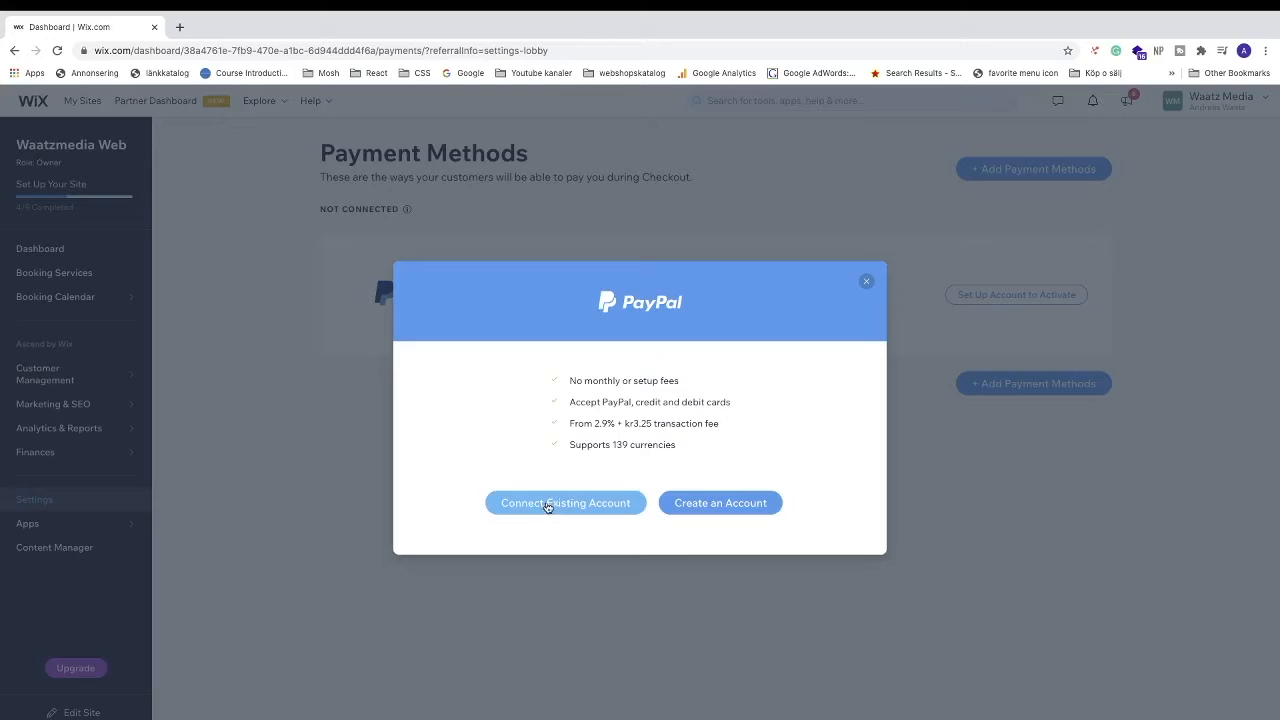
left_click(565, 502)
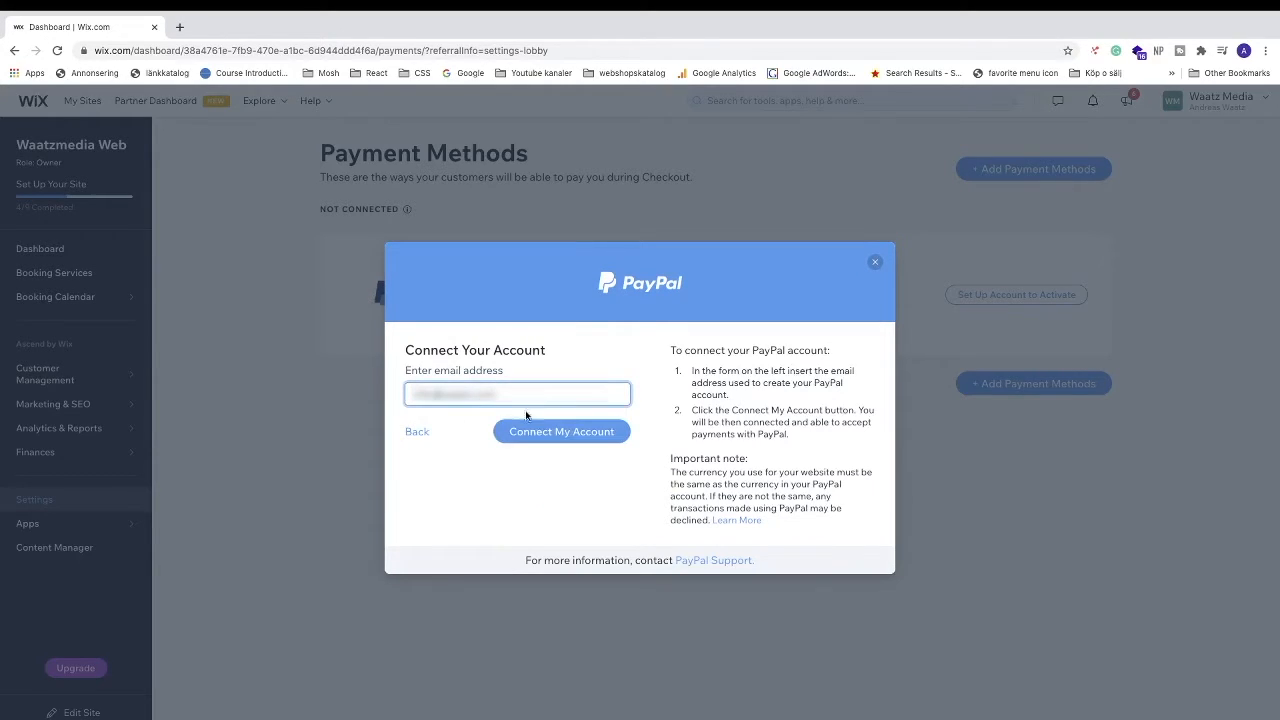
Log in to PayPal, agree to connect with Wix, and return to Wix
left_click(561, 431)
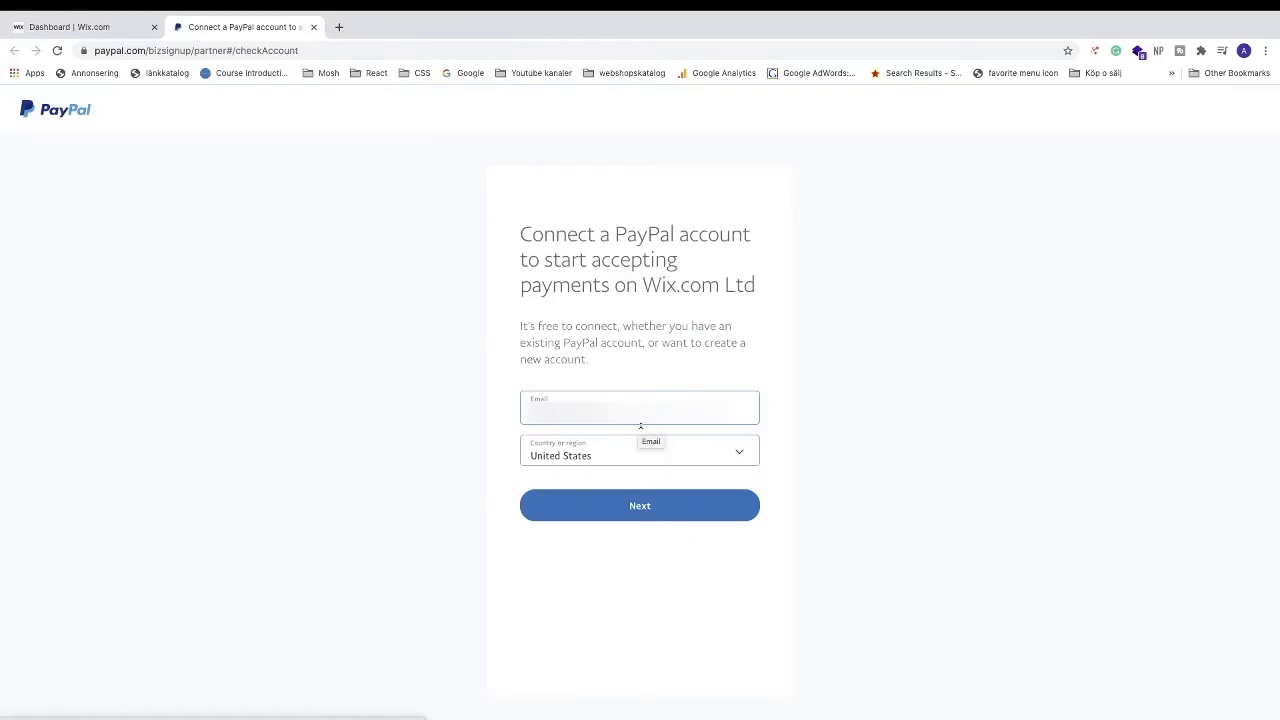
left_click(639, 505)
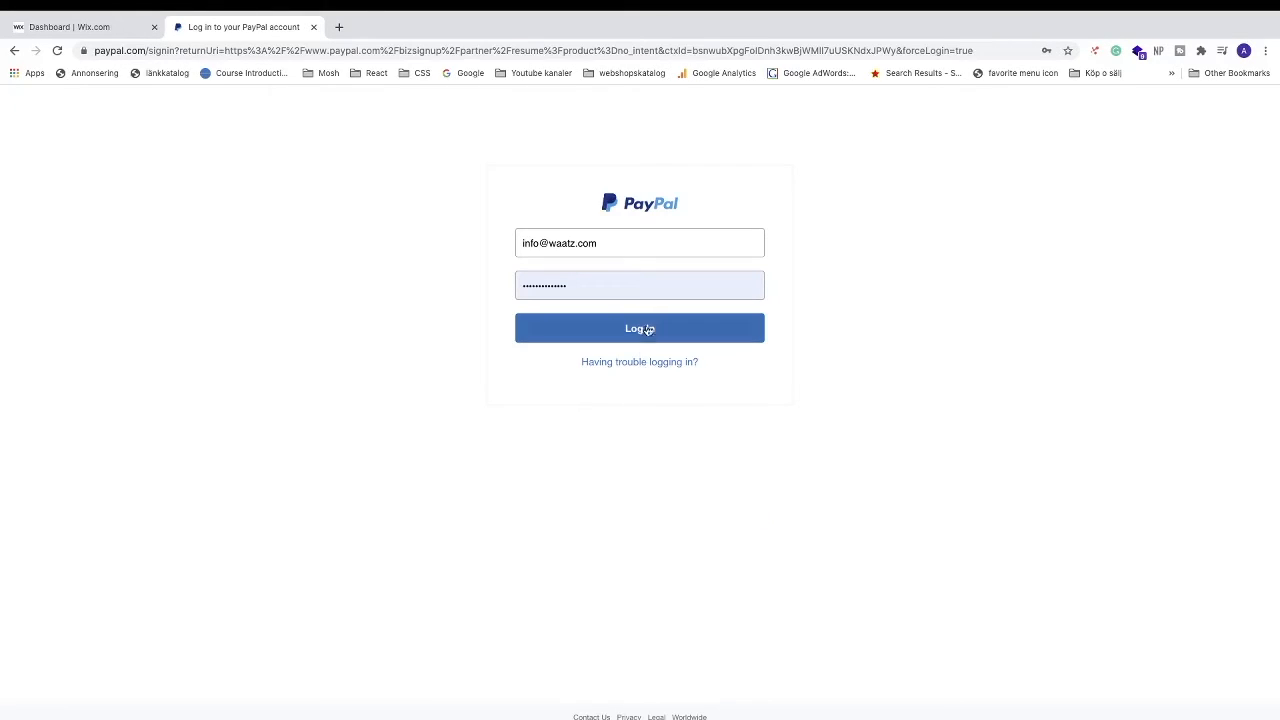
left_click(639, 328)
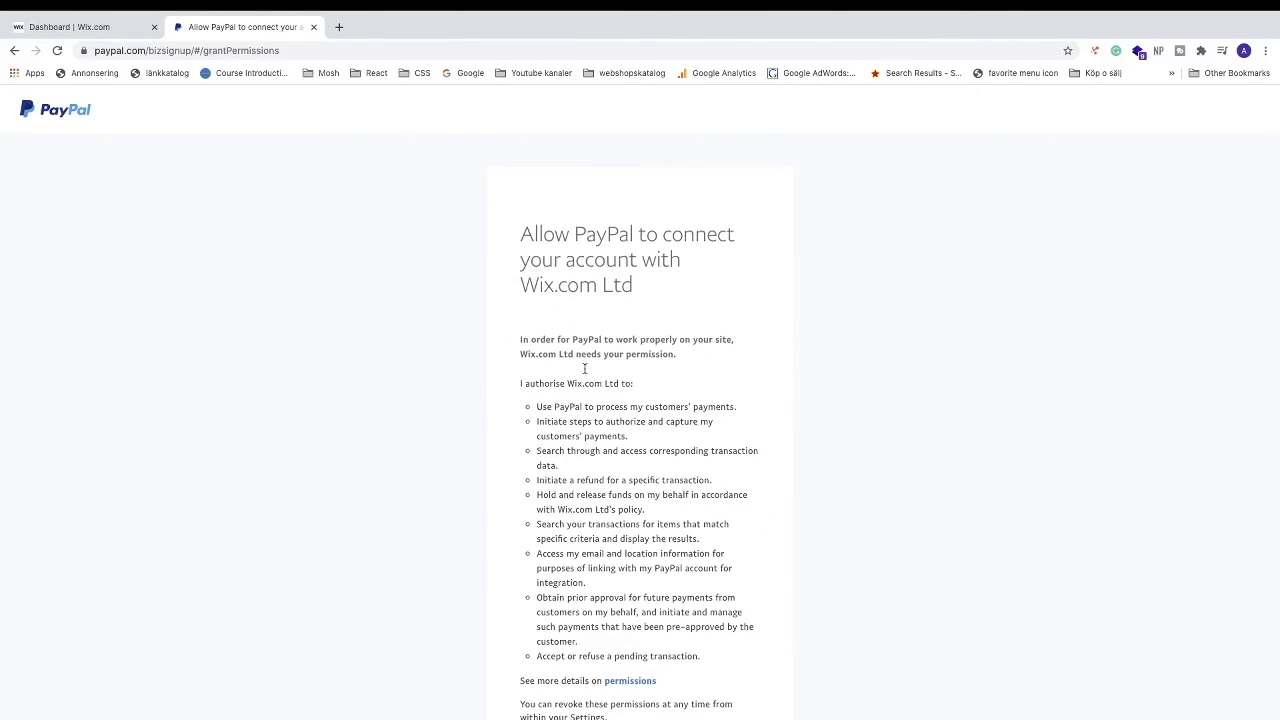
scroll("down", 3)
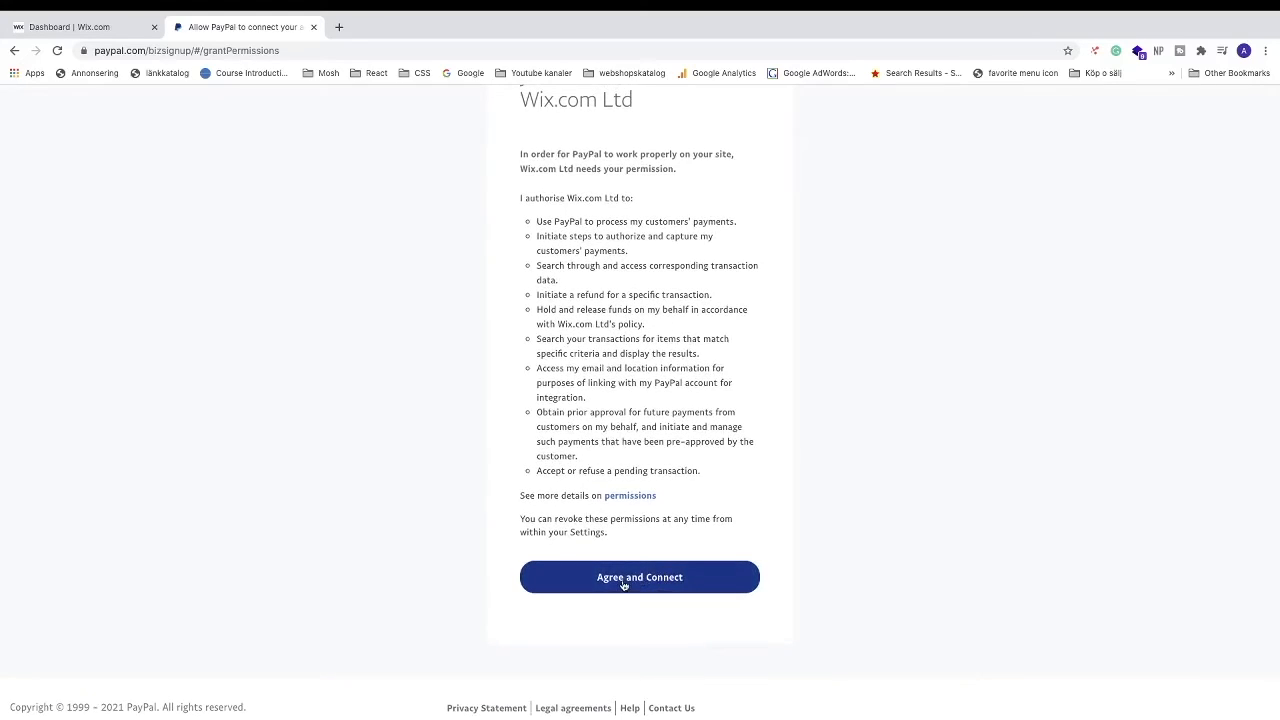
left_click(639, 577)
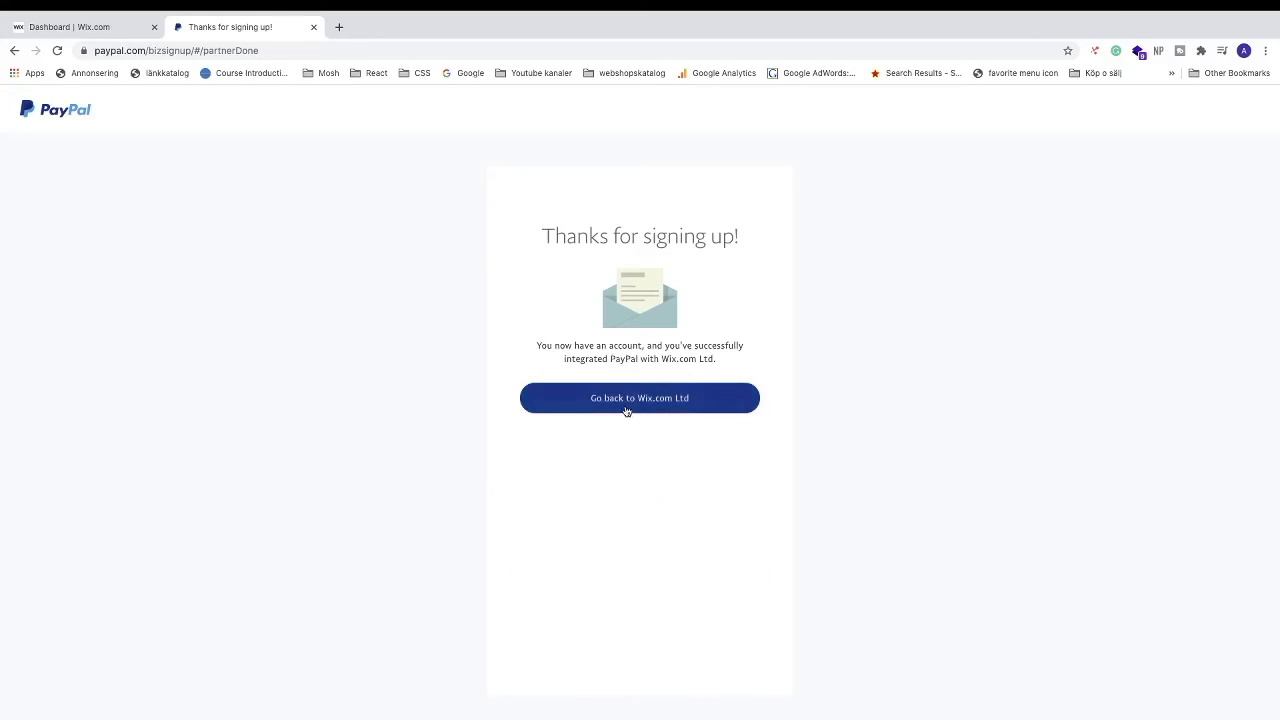
left_click(640, 398)
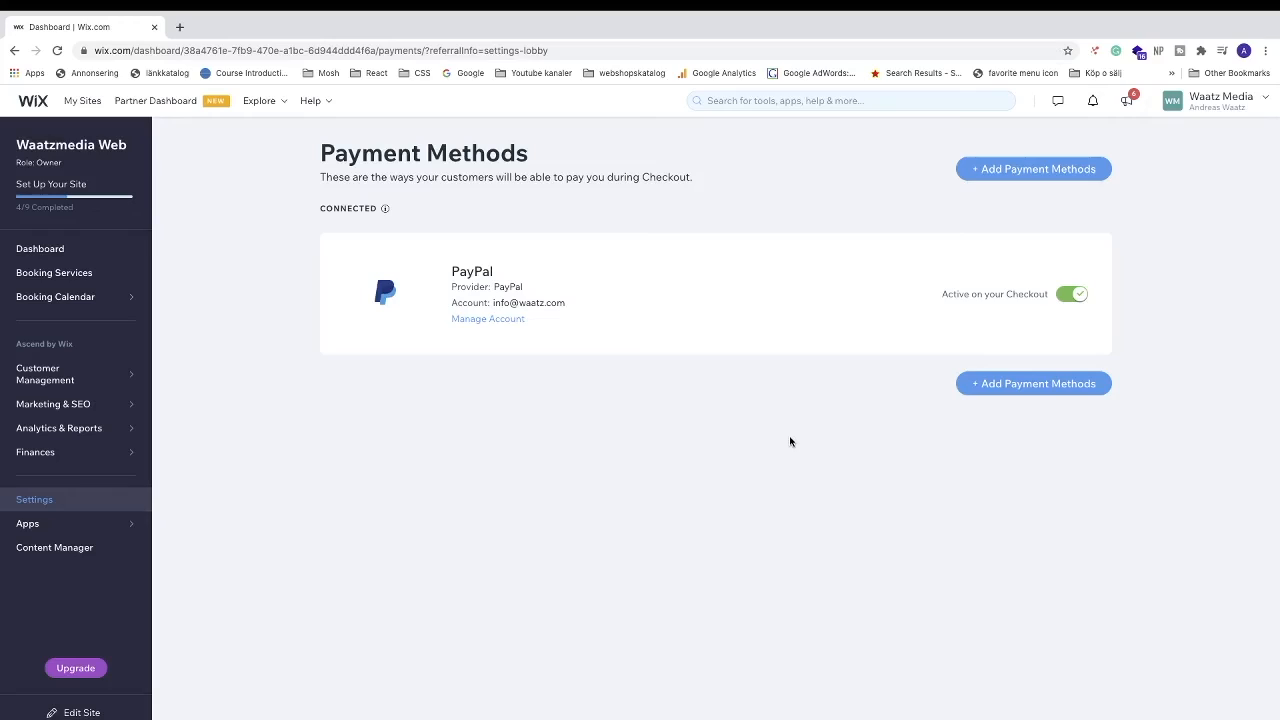